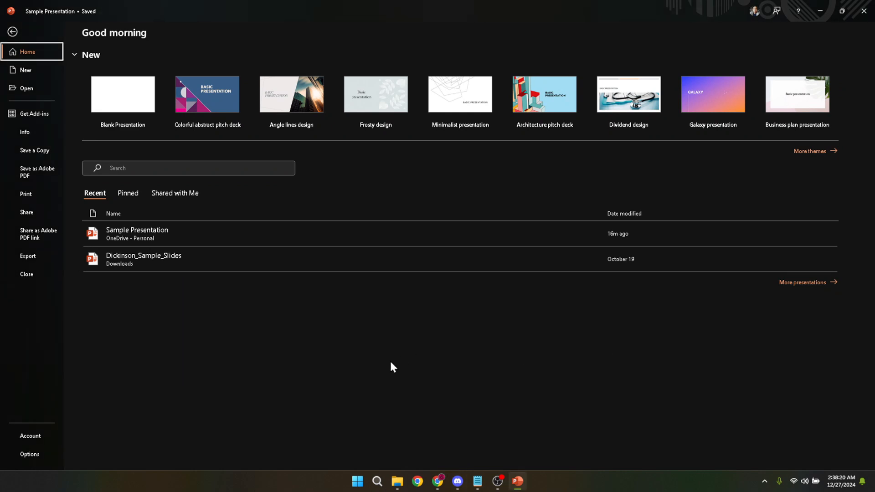
pyautogui.moveTo(384, 369)
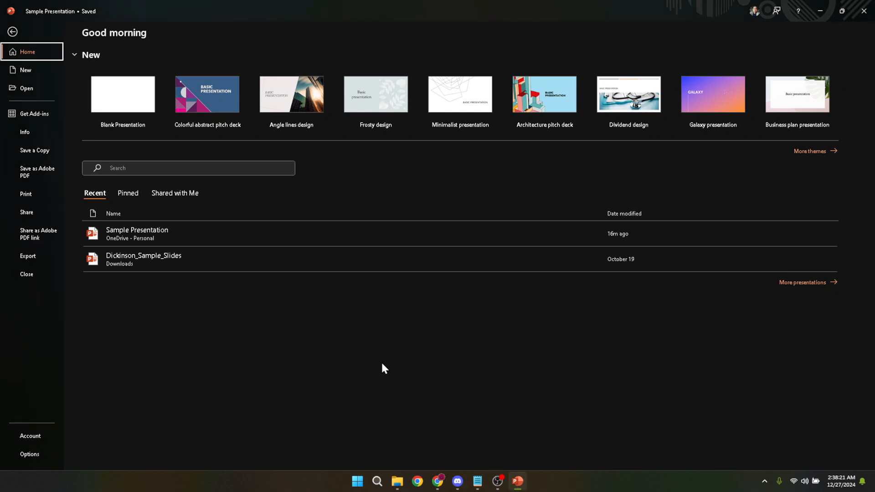
pyautogui.moveTo(383, 370)
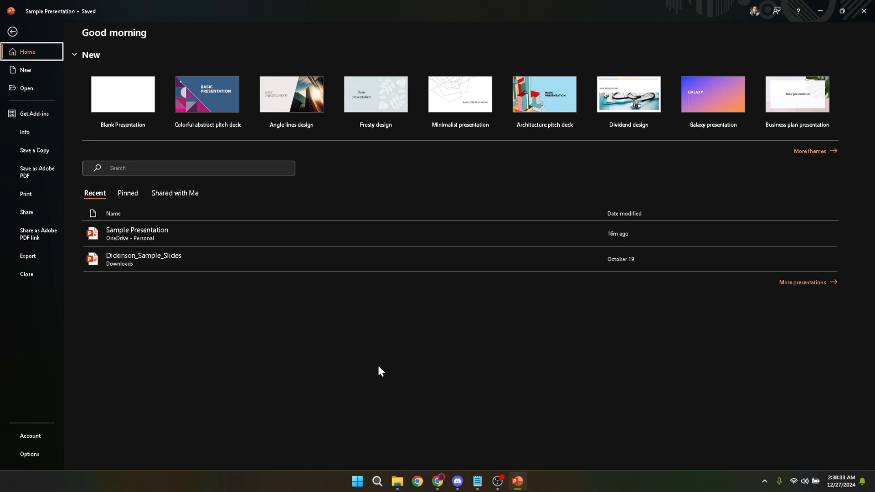
# Go to PowerPoint's Open page listing Sample Presentation among recent files.
pyautogui.write('powerpoint')
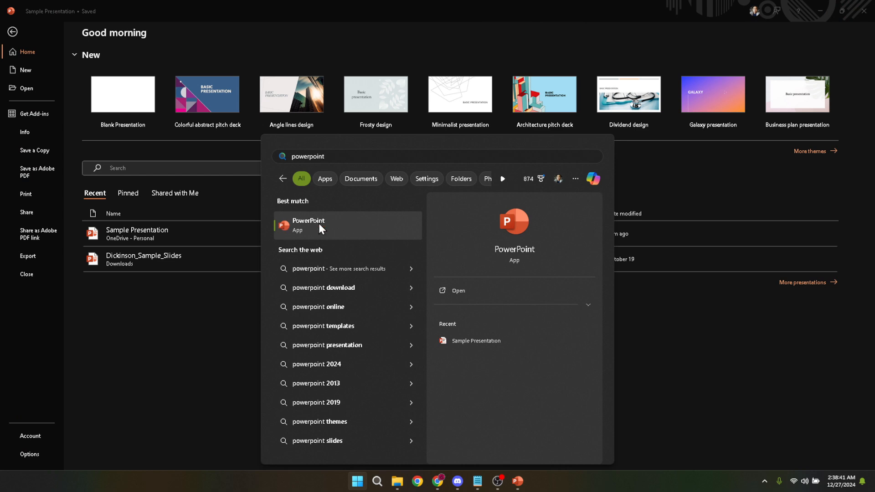
pyautogui.moveTo(334, 233)
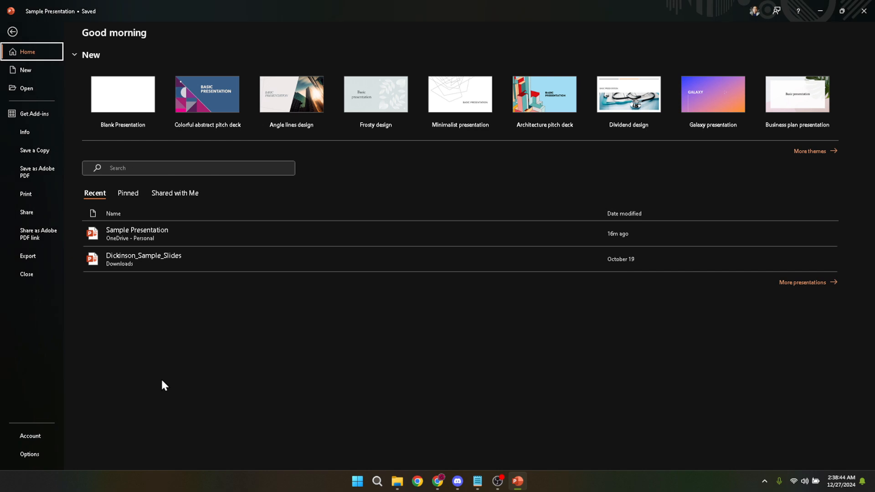
pyautogui.moveTo(151, 284)
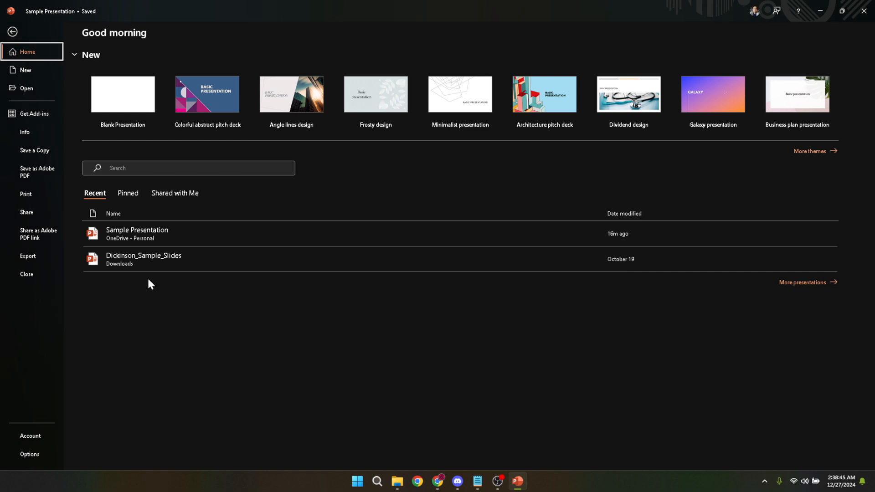
pyautogui.moveTo(179, 239)
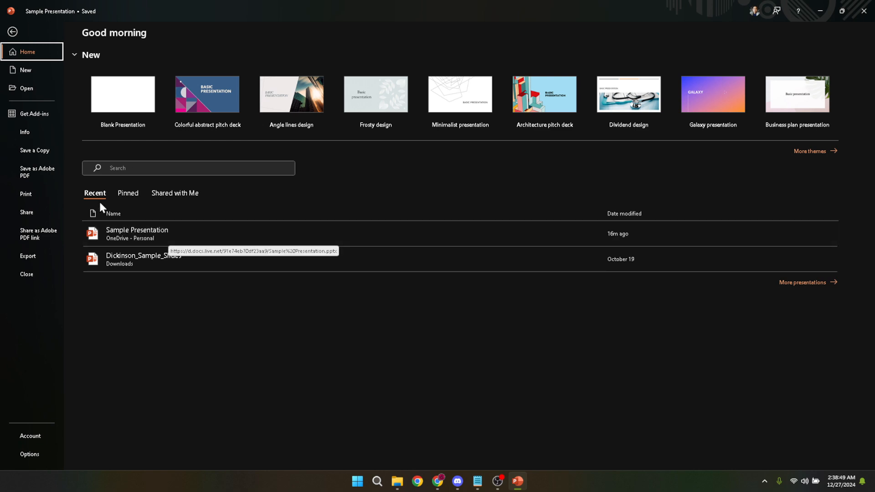
pyautogui.click(26, 88)
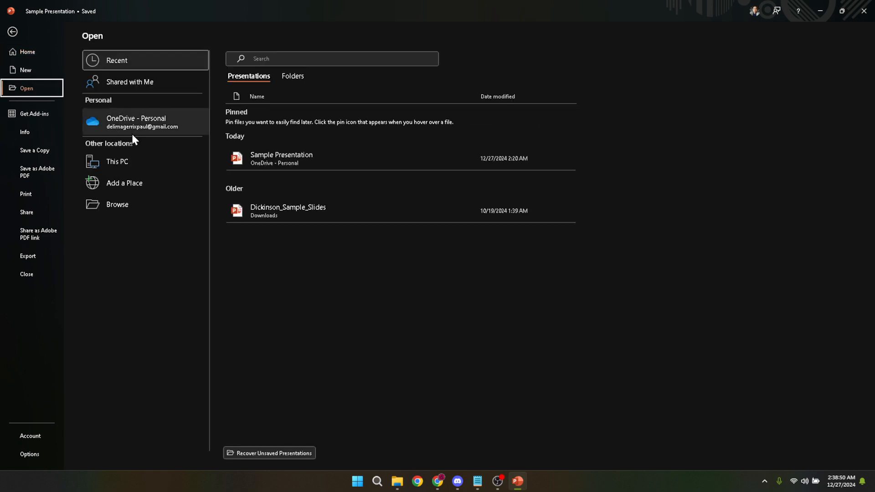
pyautogui.moveTo(266, 159)
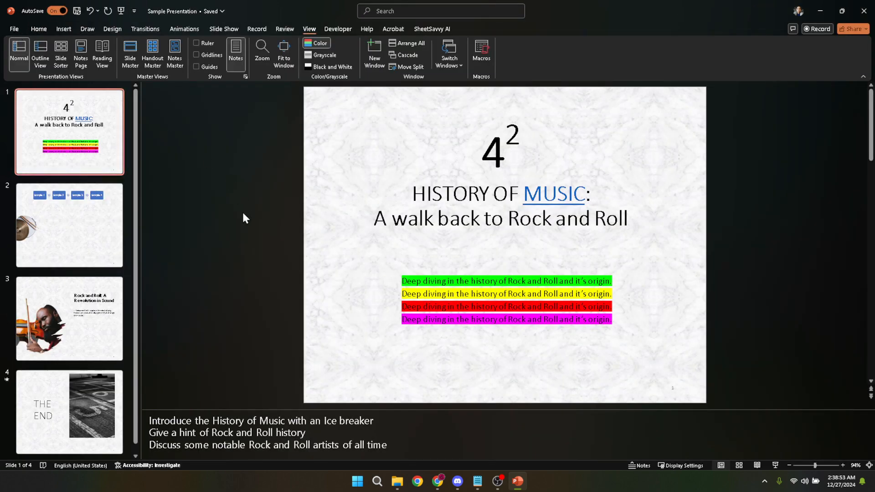
pyautogui.moveTo(179, 221)
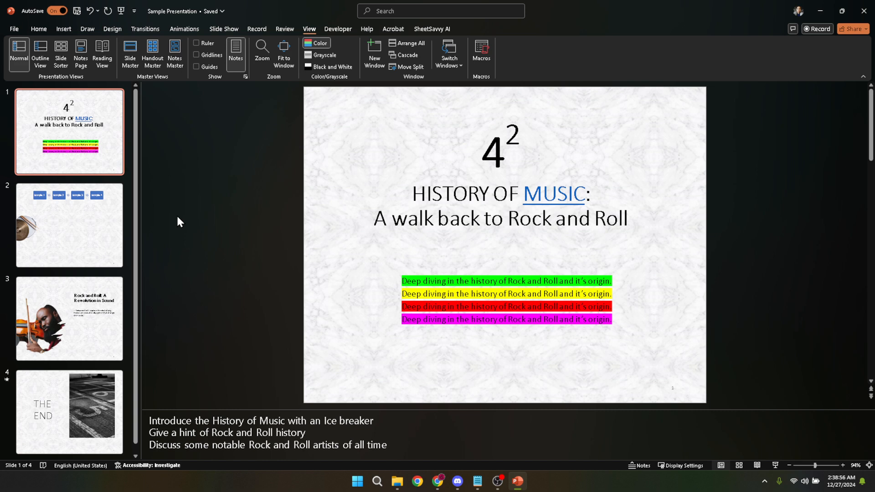
pyautogui.moveTo(219, 33)
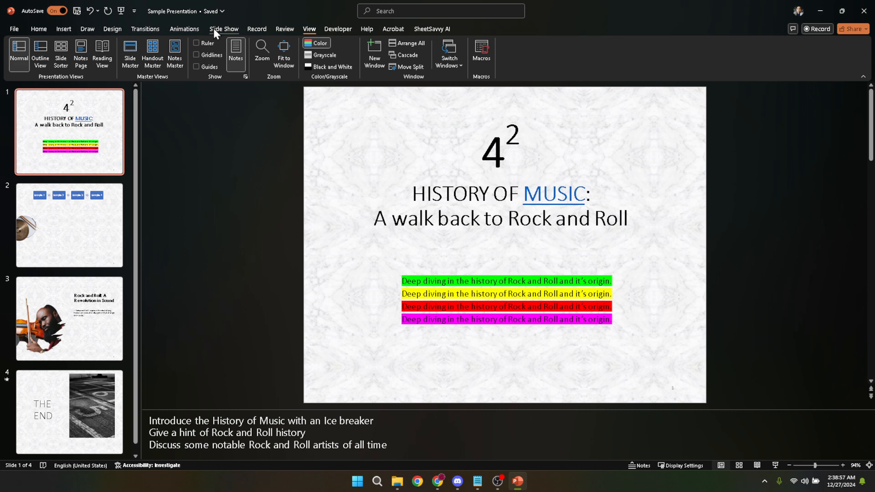
# Show the Slide Show ribbon with the Use Presenter View setting.
pyautogui.click(224, 29)
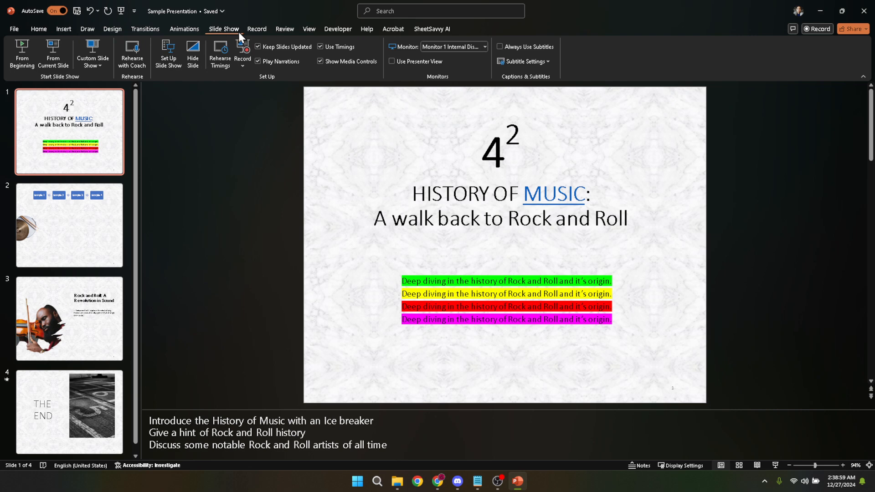
pyautogui.moveTo(290, 113)
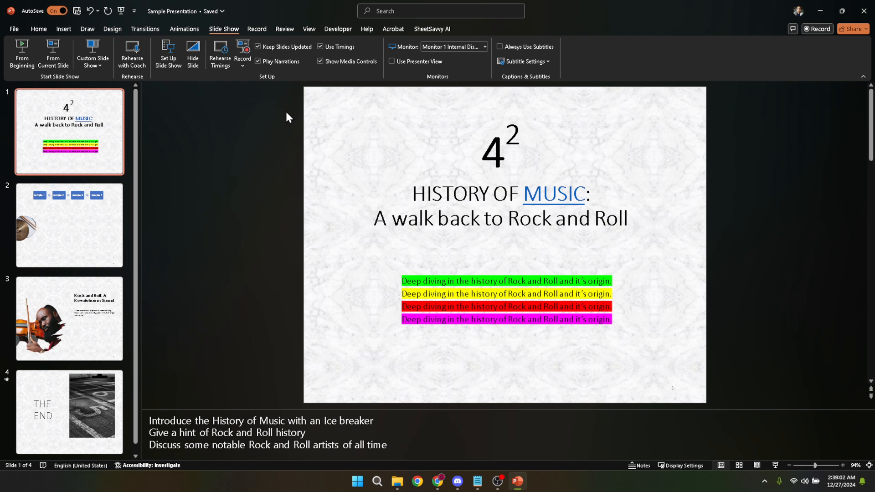
pyautogui.moveTo(286, 119)
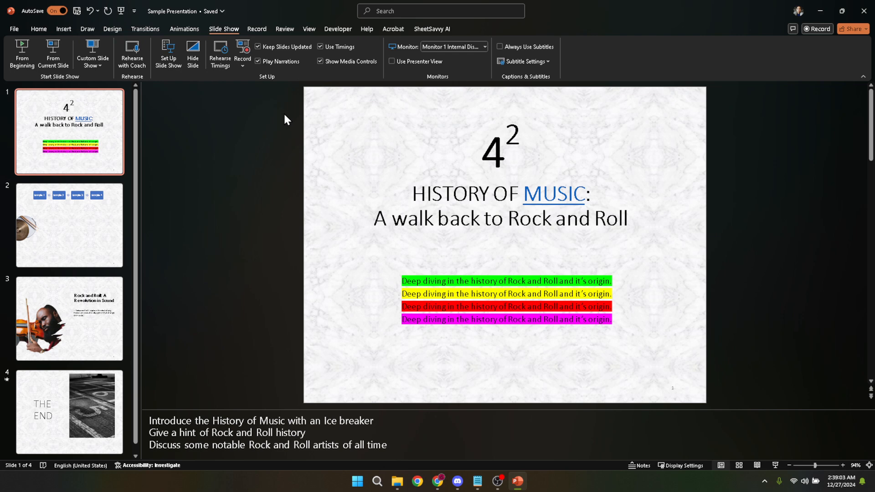
pyautogui.moveTo(273, 122)
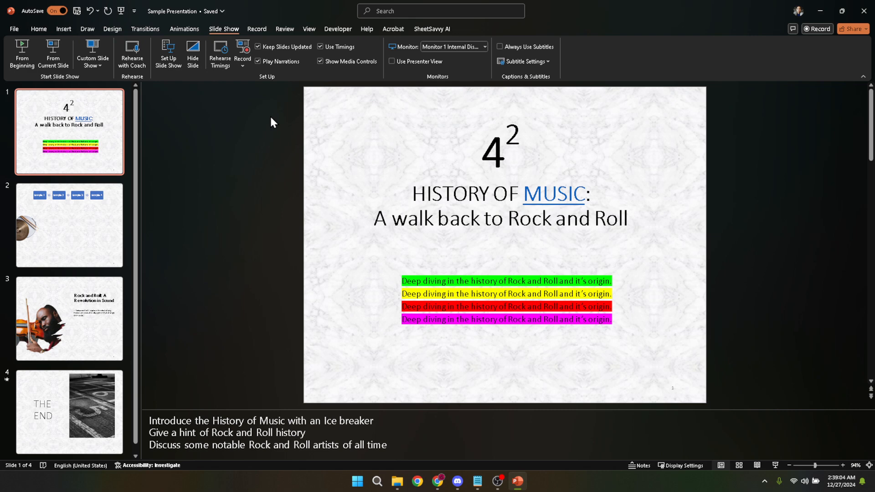
pyautogui.moveTo(273, 123)
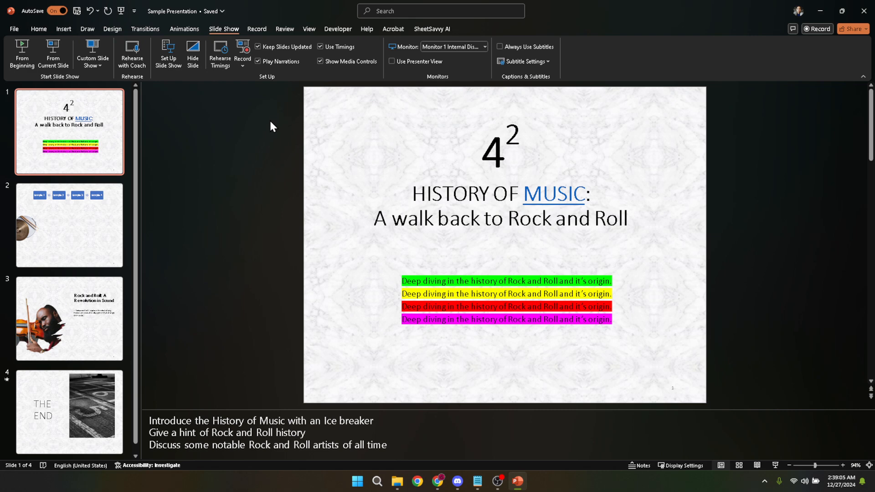
pyautogui.moveTo(273, 123)
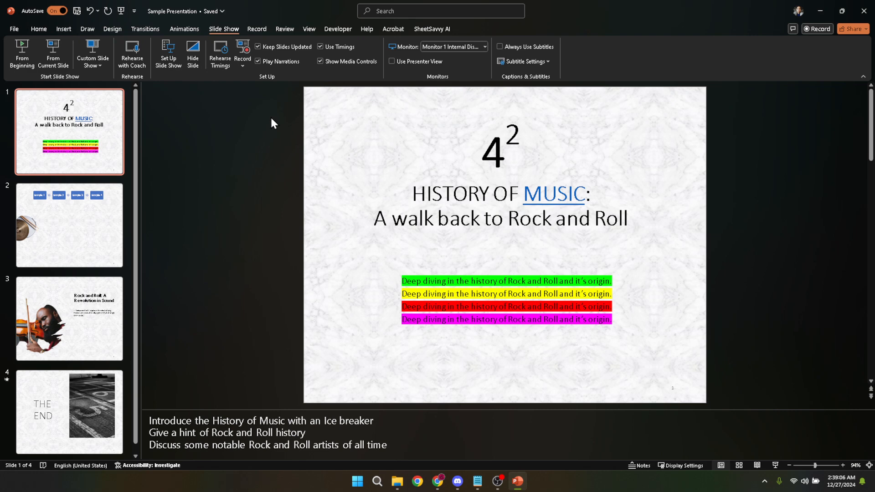
pyautogui.moveTo(276, 136)
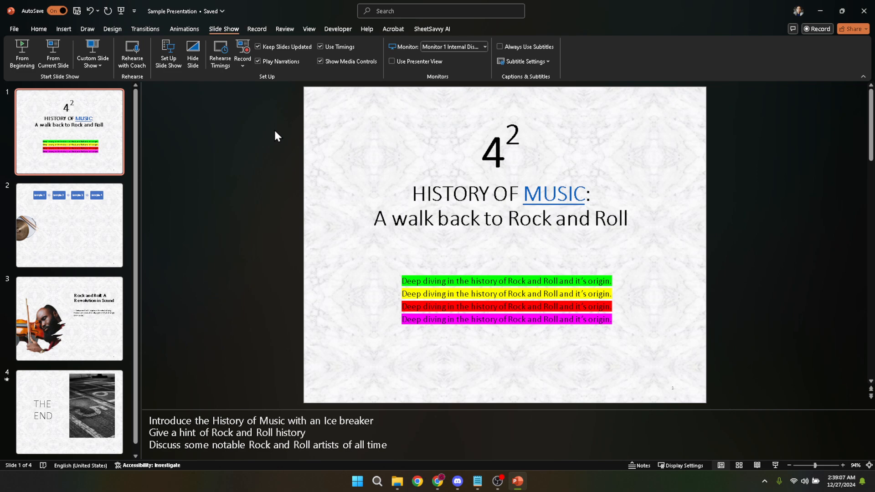
pyautogui.moveTo(423, 64)
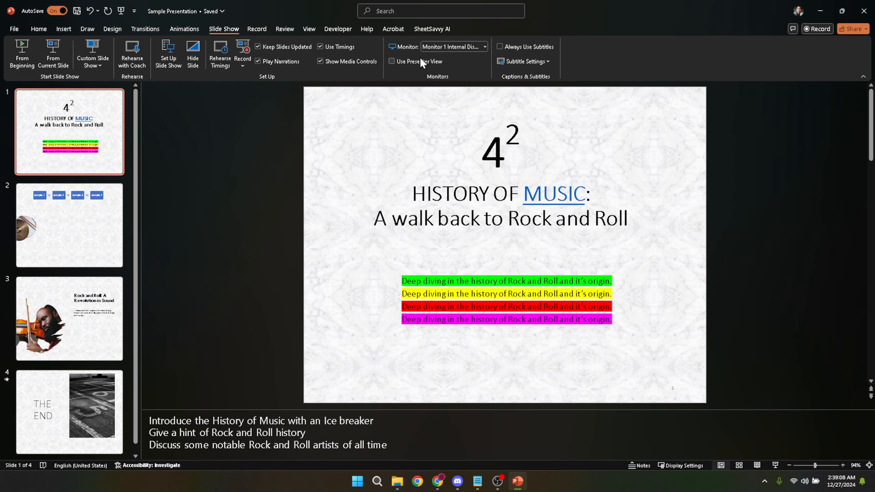
pyautogui.moveTo(403, 64)
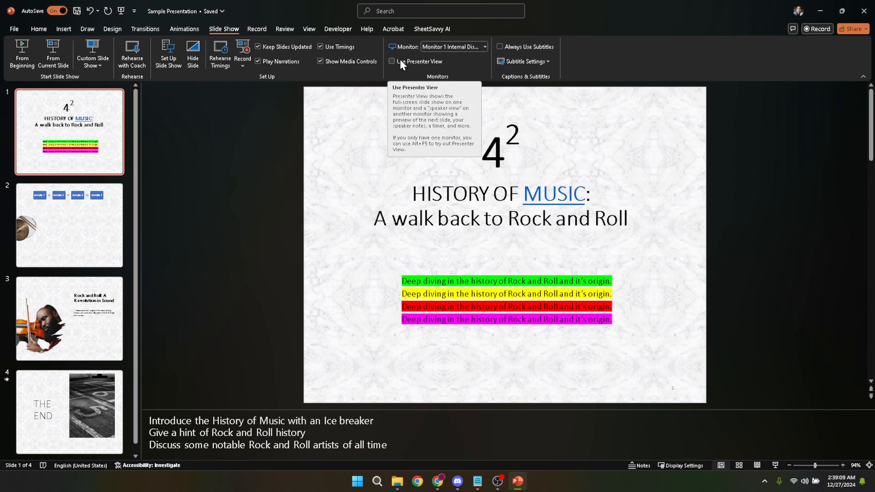
pyautogui.moveTo(413, 69)
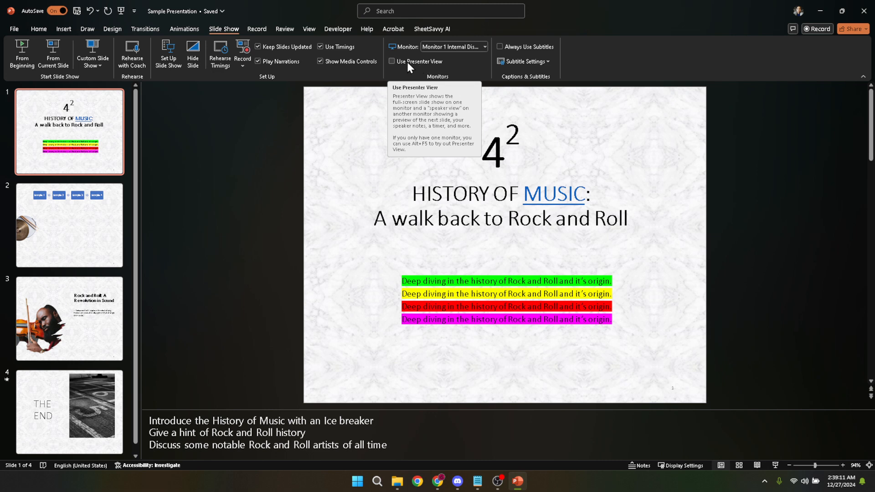
pyautogui.moveTo(399, 68)
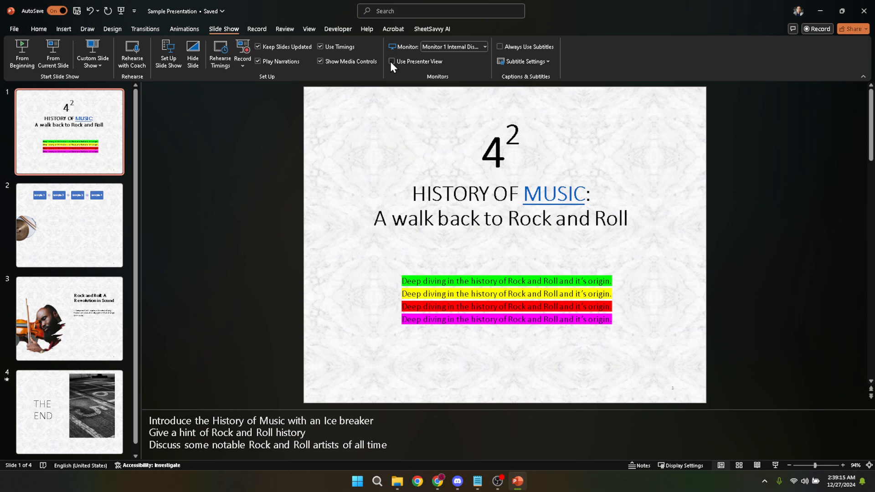
# Tick Use Presenter View in the Monitors group.
pyautogui.click(392, 61)
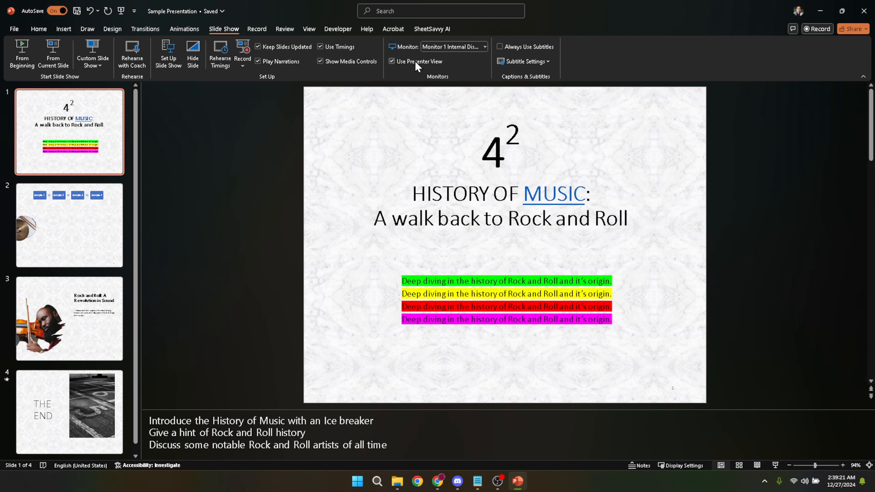
pyautogui.moveTo(420, 71)
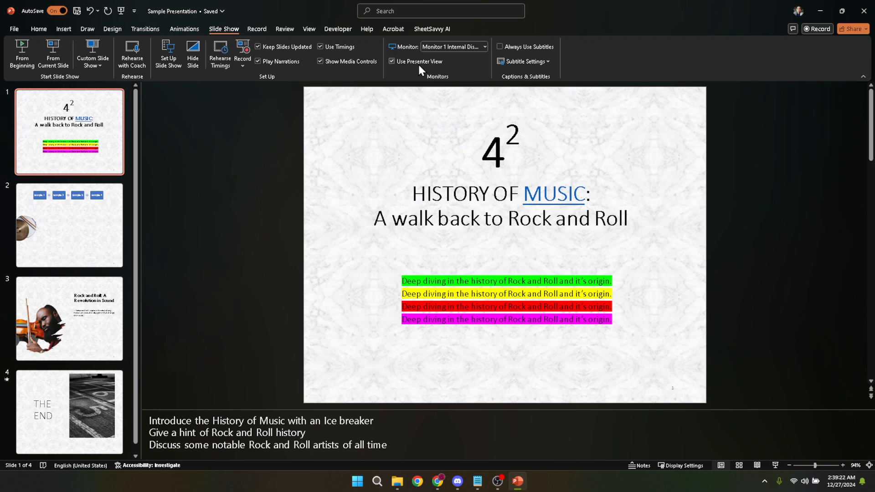
pyautogui.moveTo(413, 80)
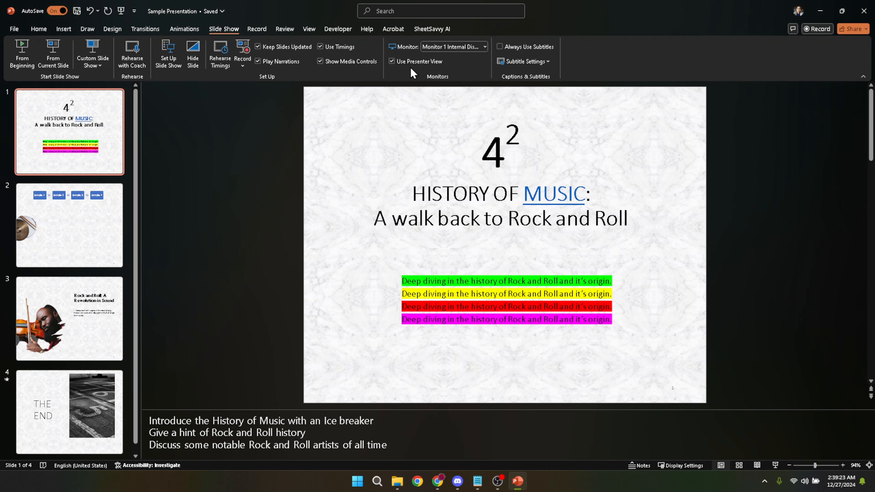
pyautogui.moveTo(433, 68)
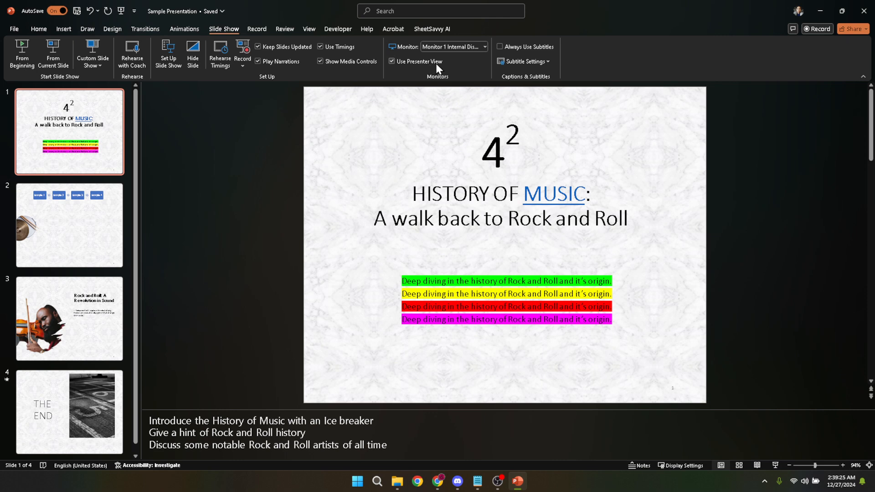
pyautogui.moveTo(421, 66)
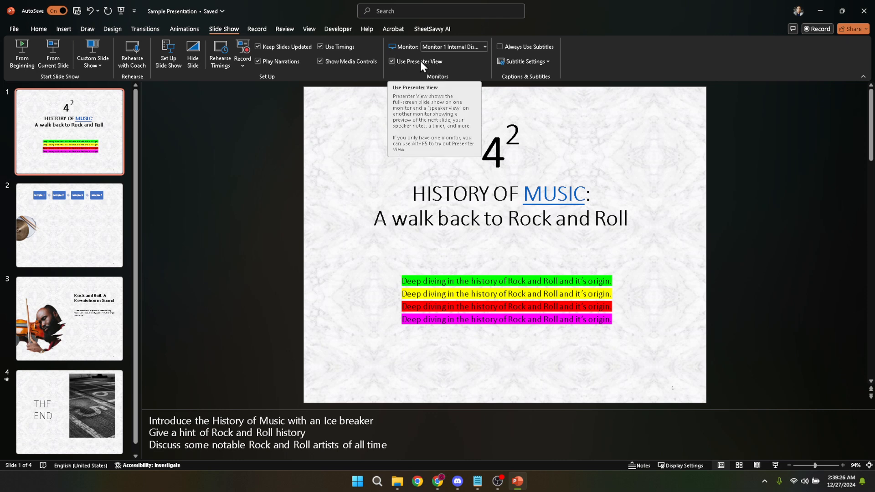
pyautogui.moveTo(224, 199)
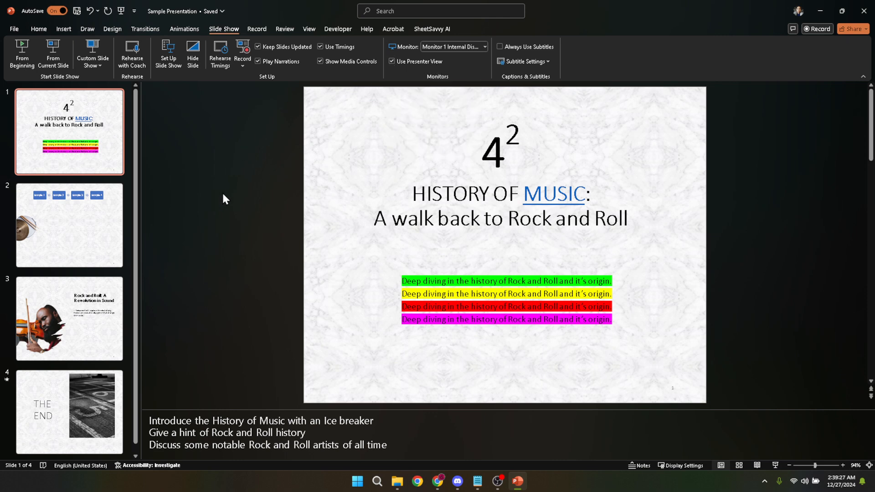
pyautogui.moveTo(241, 194)
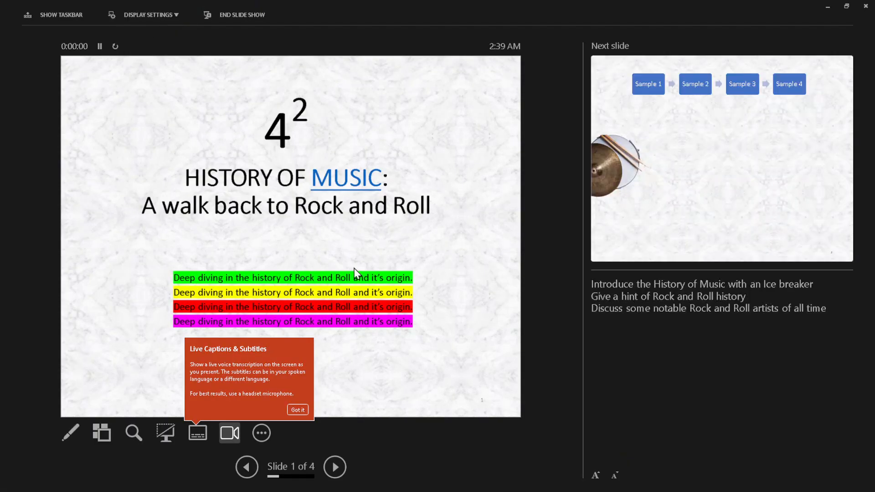
# Dismiss the Live Captions tip so slide 1 shows in Presenter View with its notes.
pyautogui.click(297, 409)
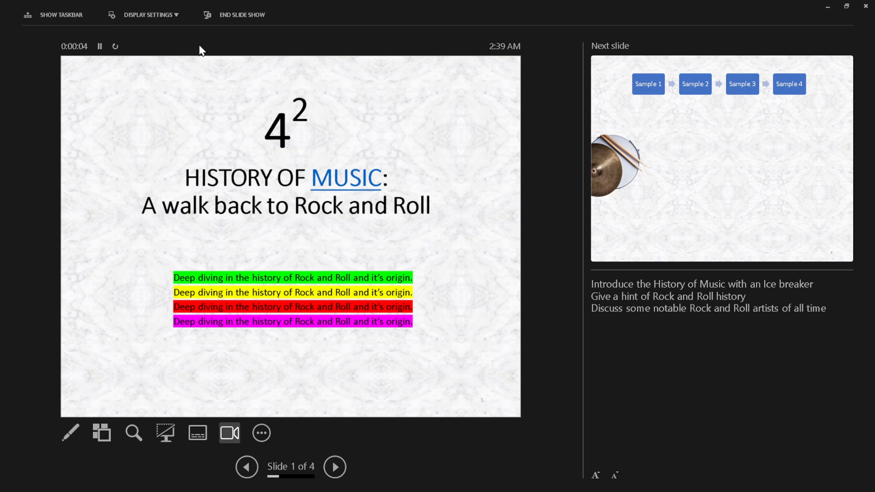
pyautogui.moveTo(141, 284)
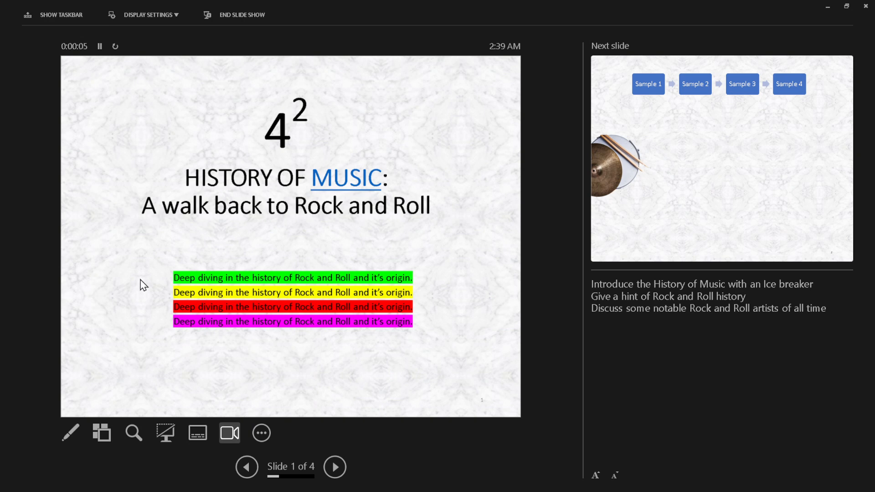
pyautogui.moveTo(586, 116)
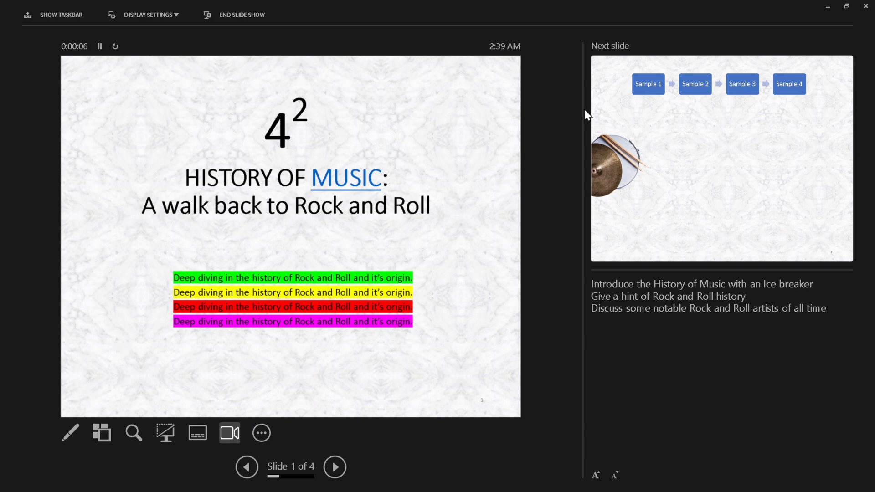
pyautogui.moveTo(598, 288)
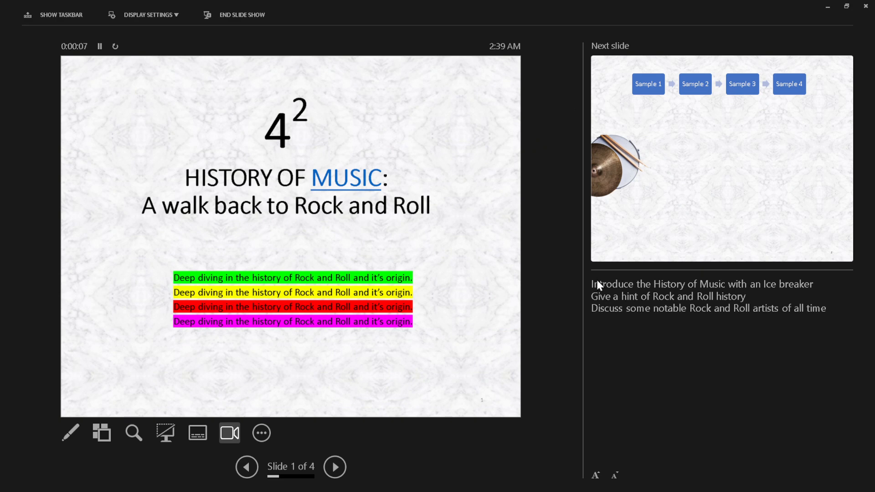
pyautogui.moveTo(748, 326)
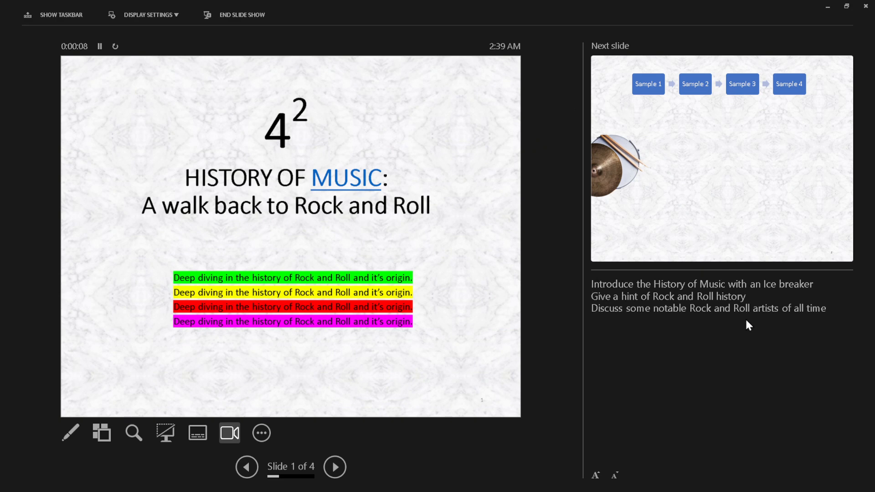
pyautogui.moveTo(647, 254)
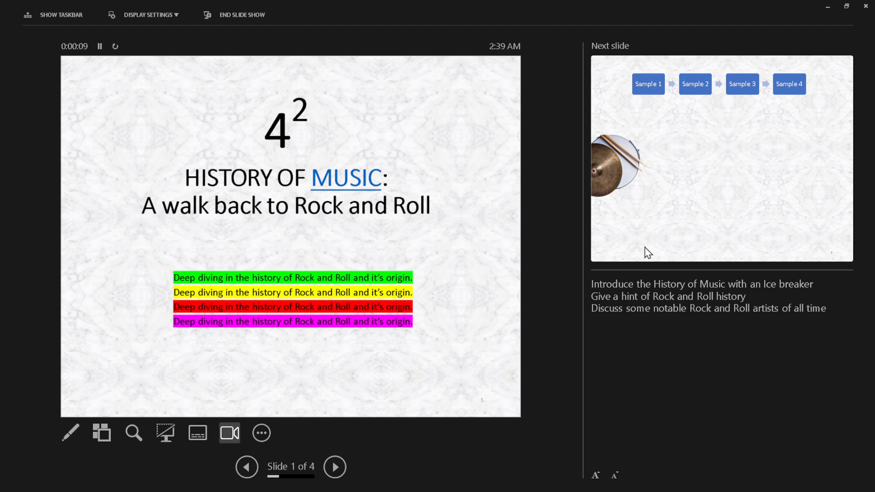
pyautogui.moveTo(455, 460)
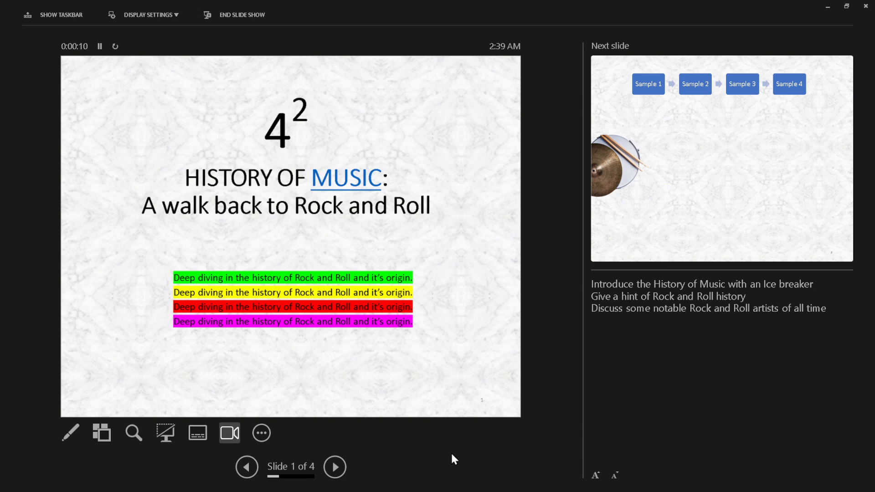
# Step forward to slide 2, back to the title slide, then on through to slide 4 of 4.
pyautogui.click(335, 466)
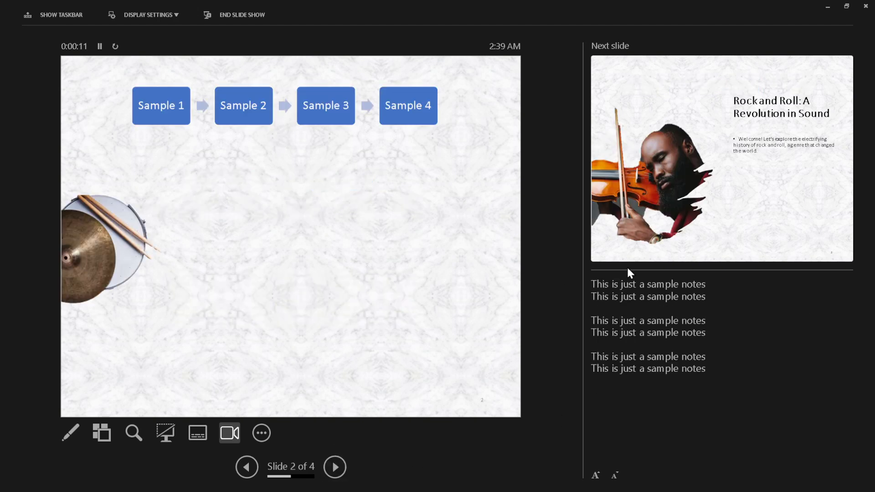
pyautogui.moveTo(645, 372)
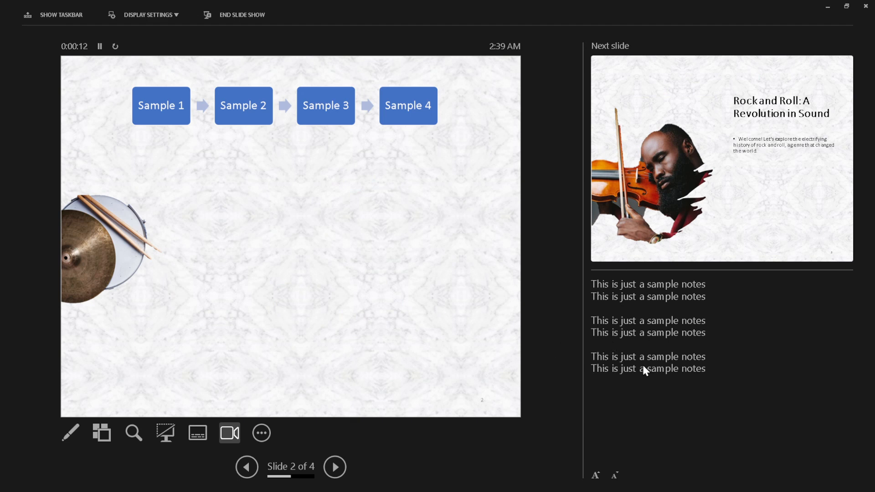
pyautogui.click(246, 468)
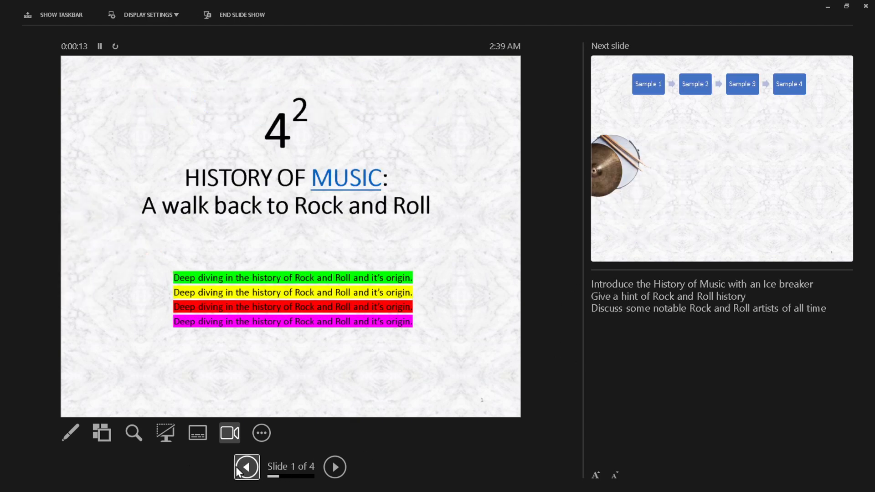
pyautogui.moveTo(671, 317)
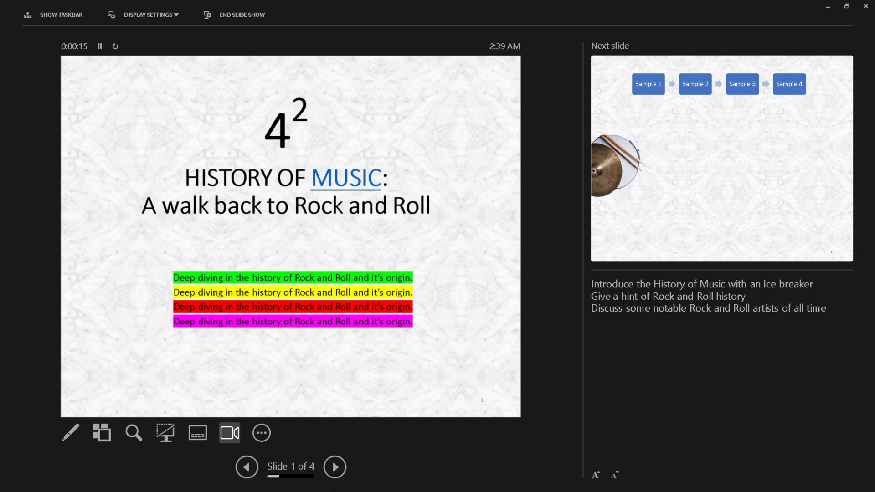
pyautogui.click(335, 479)
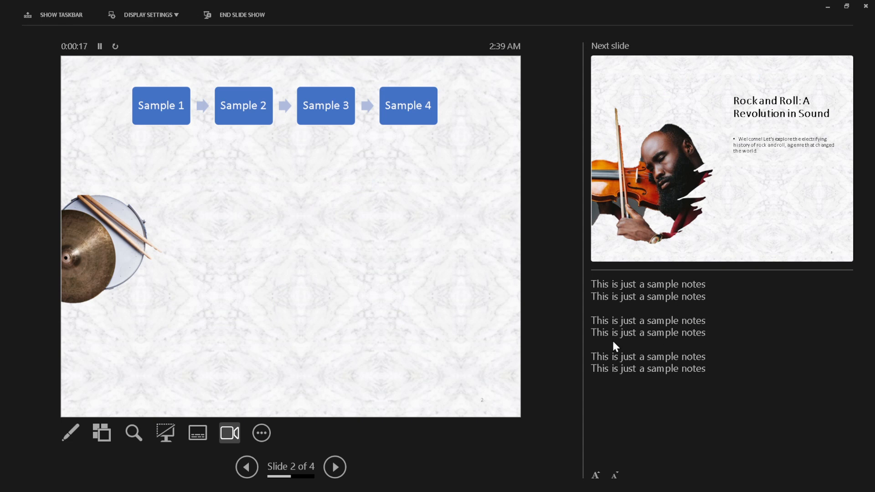
pyautogui.moveTo(323, 490)
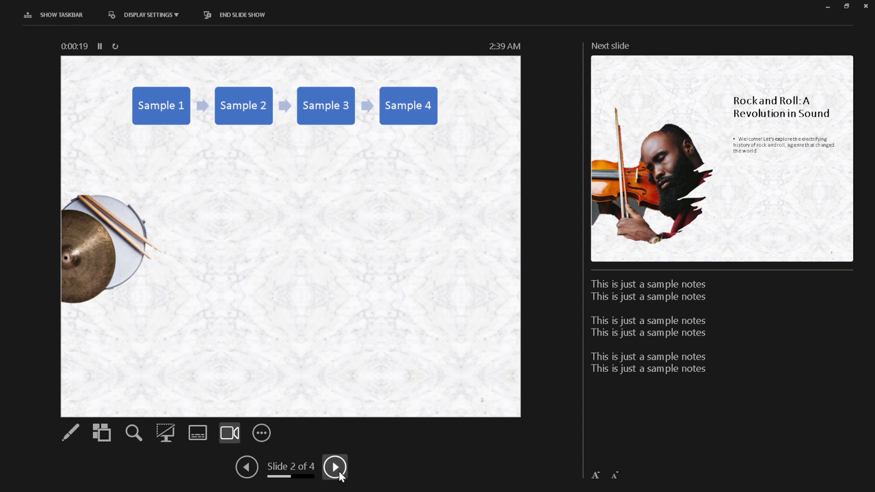
pyautogui.click(333, 479)
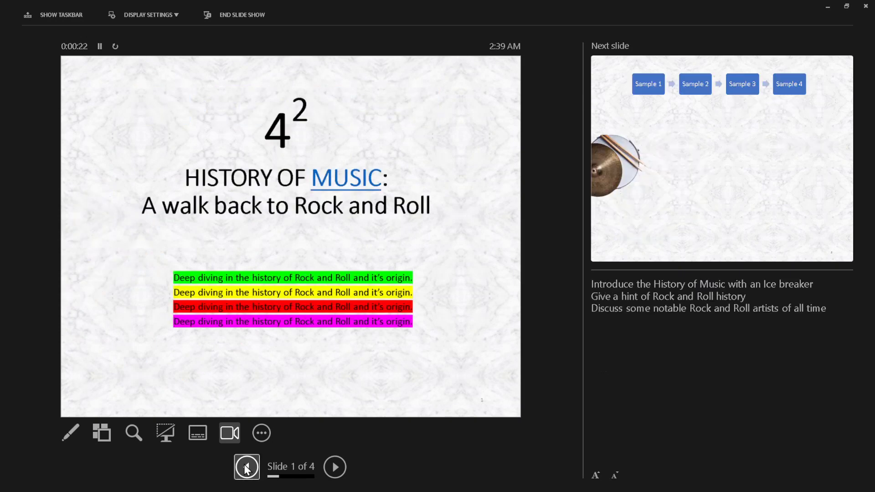
pyautogui.click(247, 466)
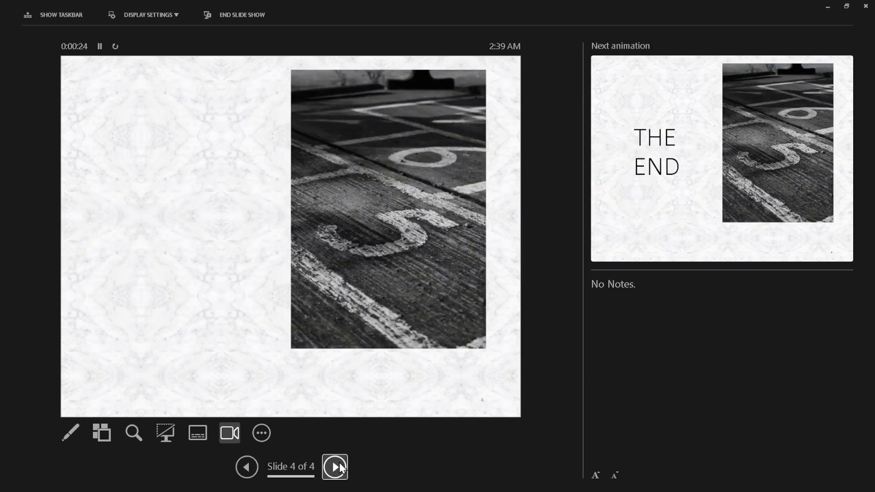
# Play the THE END animation on slide 4 and advance back to slide 1 of 4.
pyautogui.click(335, 467)
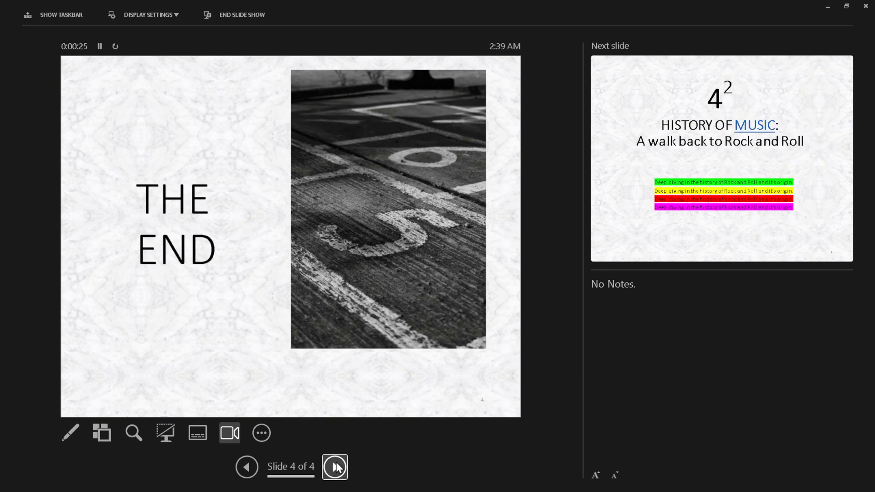
pyautogui.click(333, 480)
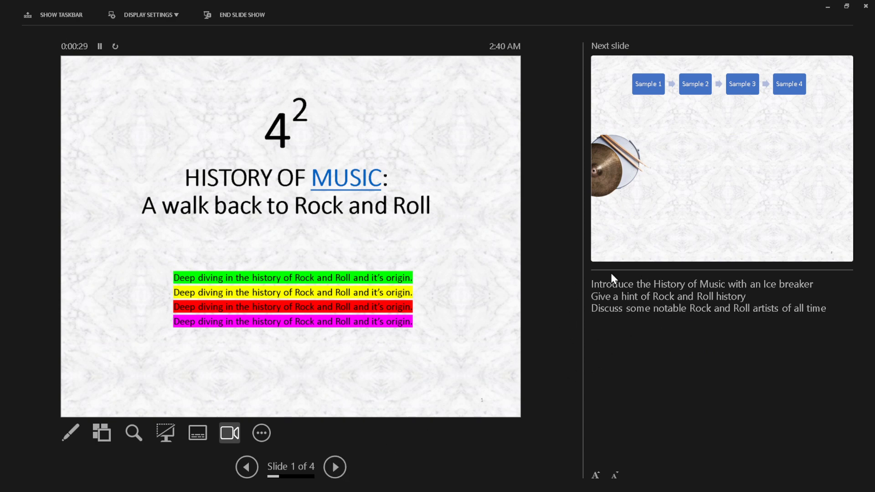
pyautogui.moveTo(641, 325)
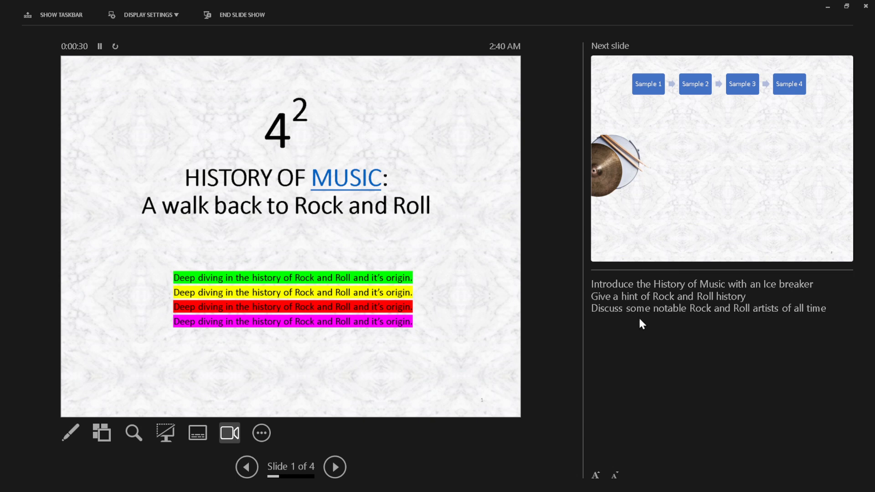
pyautogui.moveTo(556, 306)
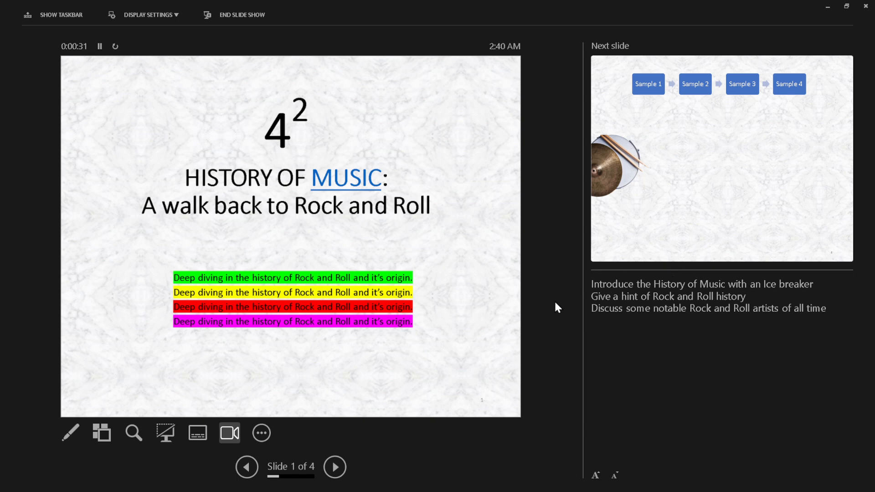
pyautogui.moveTo(542, 327)
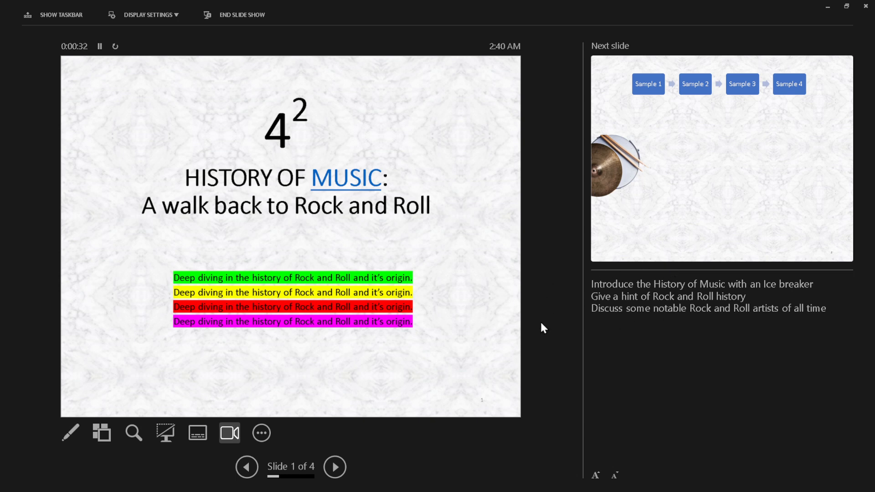
# End the slide show, returning to Normal view on the title slide.
pyautogui.click(240, 14)
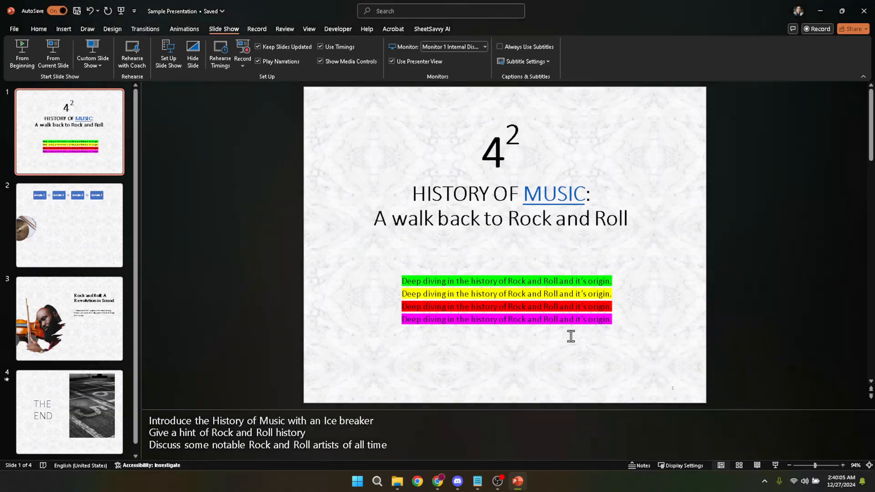
pyautogui.moveTo(250, 366)
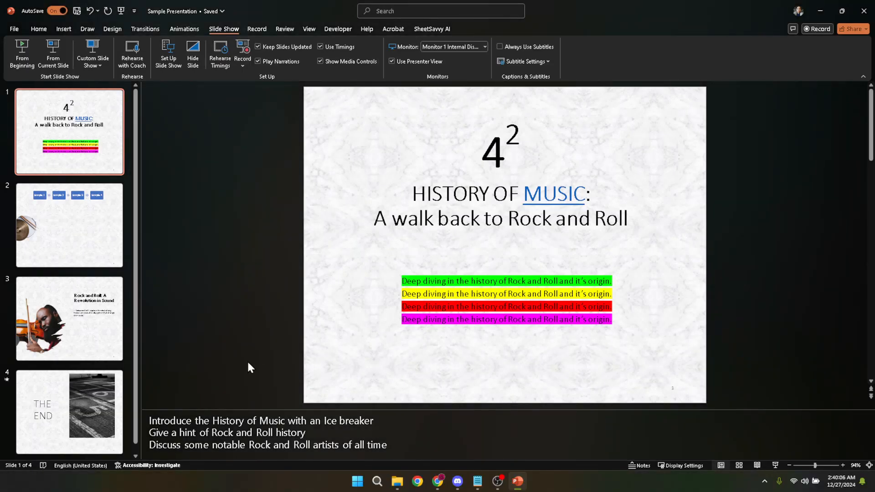
pyautogui.moveTo(253, 335)
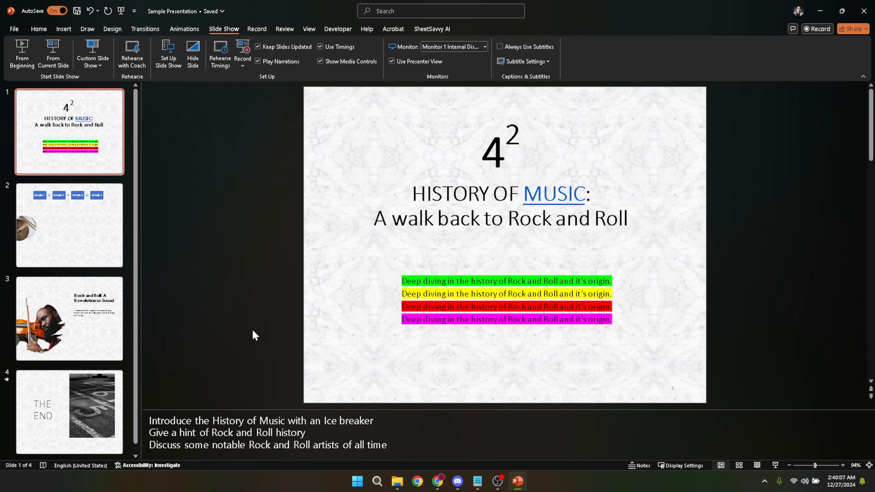